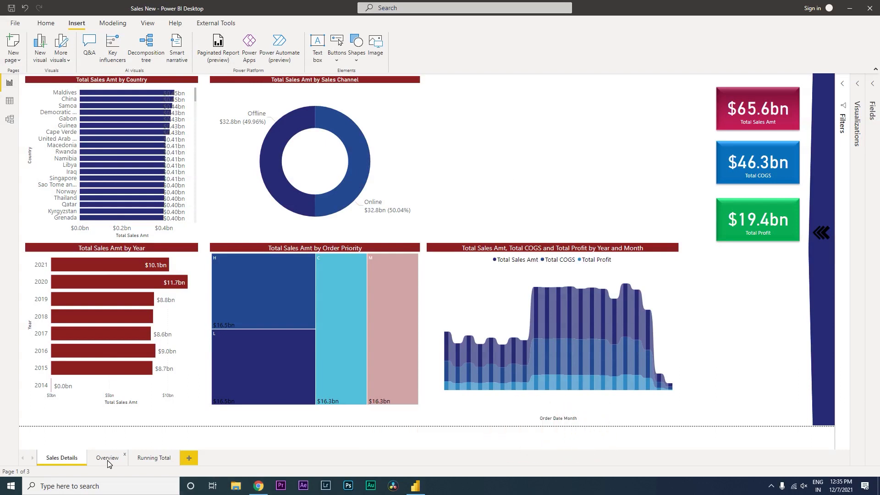
Preview the Overview page, then return to the Sales Details page
{"action": "left_click", "coordinate": [106, 457]}
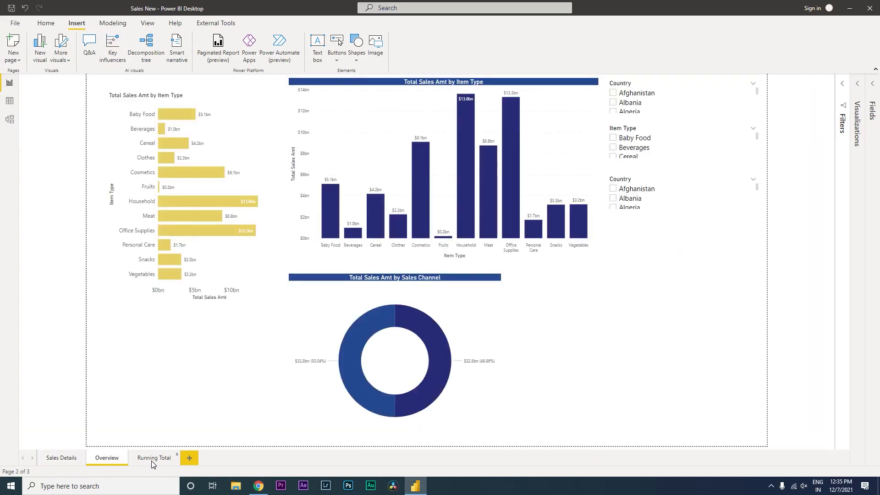
{"action": "left_click", "coordinate": [61, 457]}
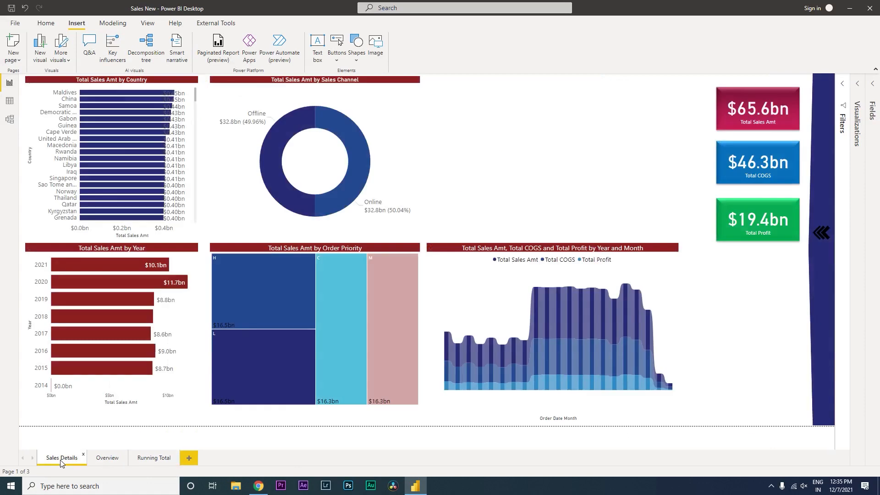
{"action": "mouse_move", "coordinate": [503, 111]}
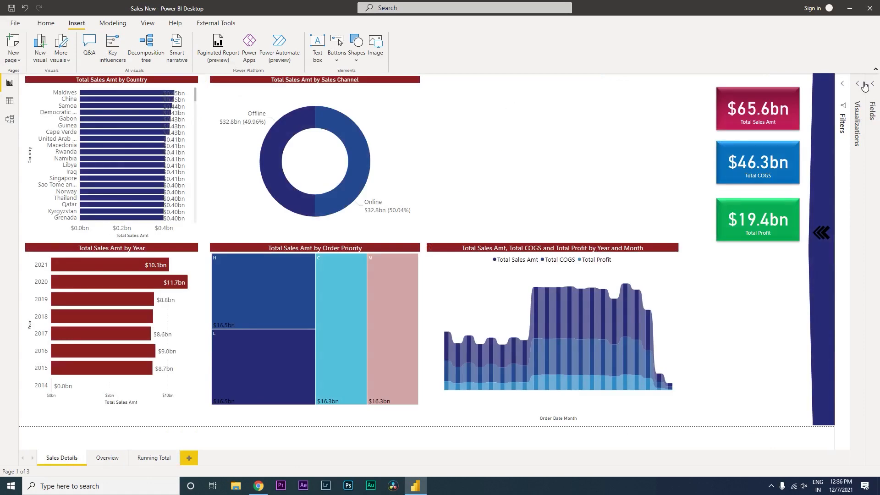
{"action": "left_click", "coordinate": [841, 84]}
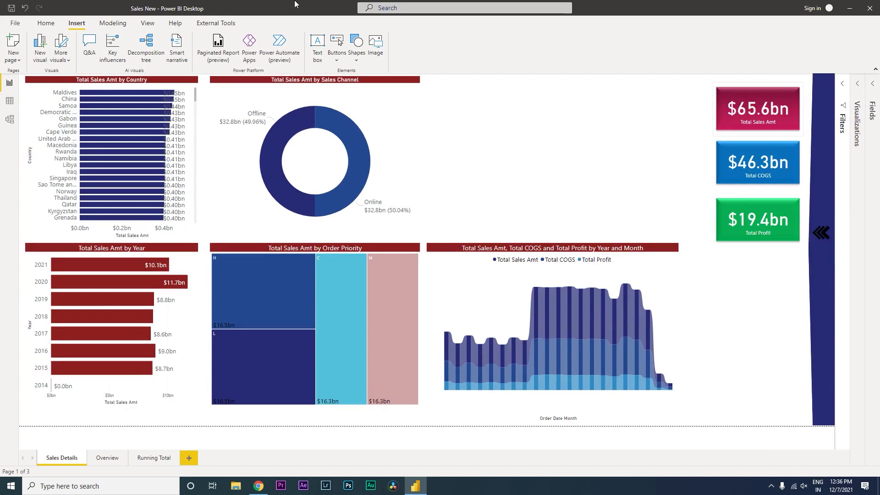
{"action": "mouse_move", "coordinate": [468, 118]}
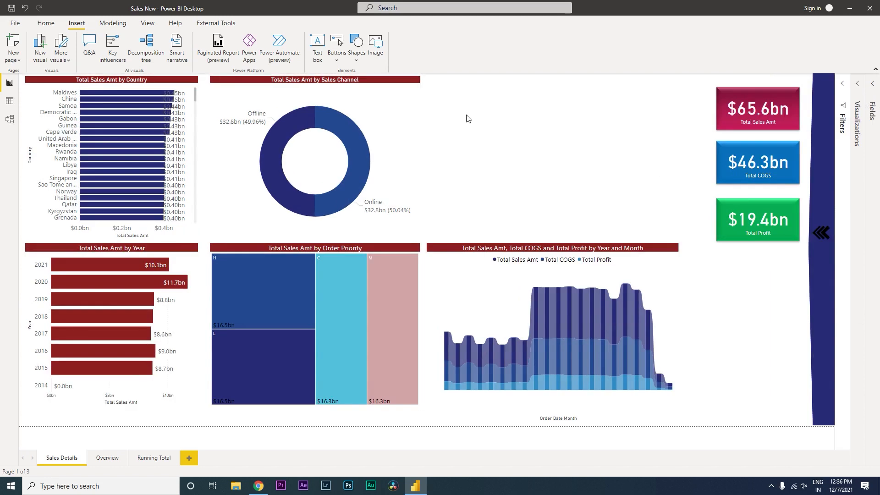
{"action": "mouse_move", "coordinate": [465, 119]}
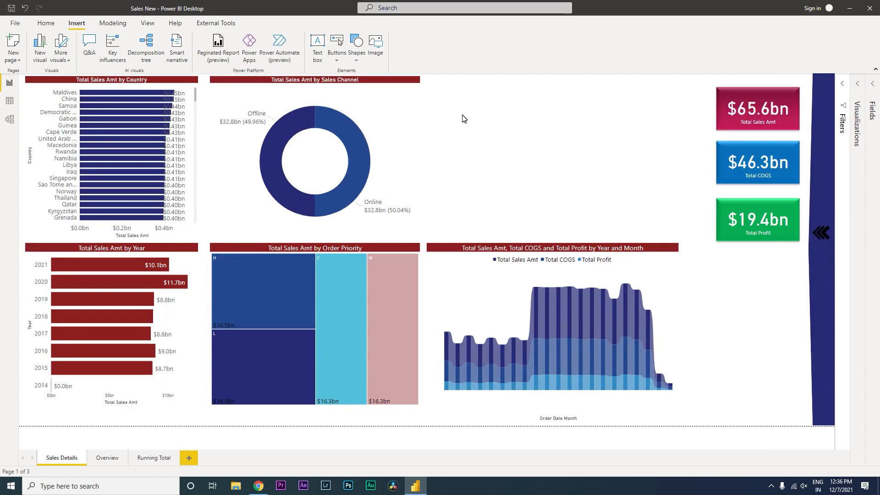
{"action": "mouse_move", "coordinate": [442, 120]}
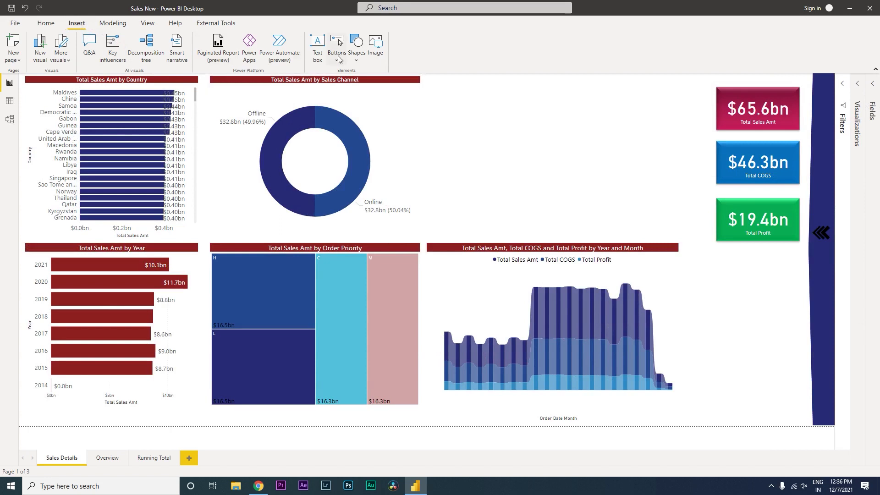
Insert a page navigator listing all report pages, then return to Sales Details
{"action": "left_click", "coordinate": [337, 48]}
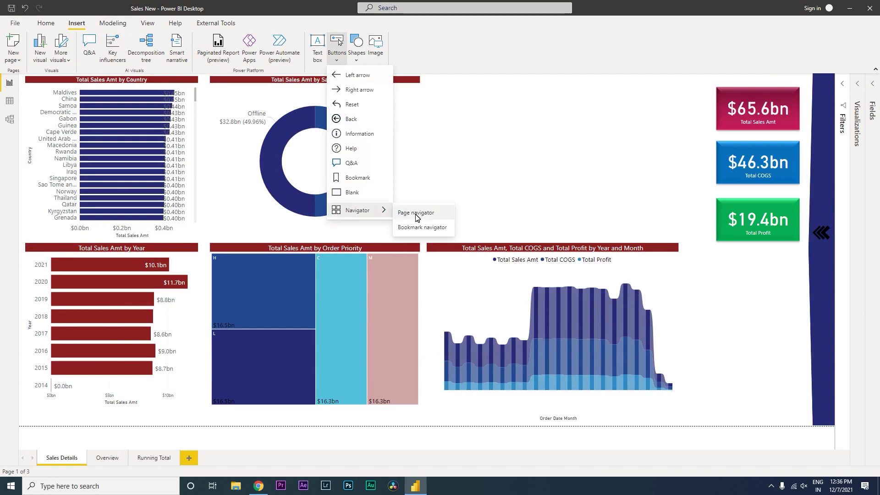
{"action": "left_click", "coordinate": [414, 212]}
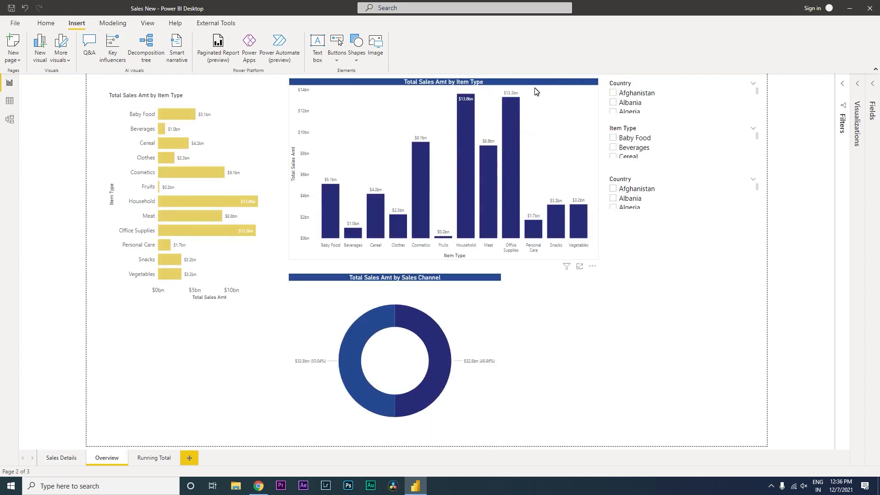
{"action": "mouse_move", "coordinate": [317, 279]}
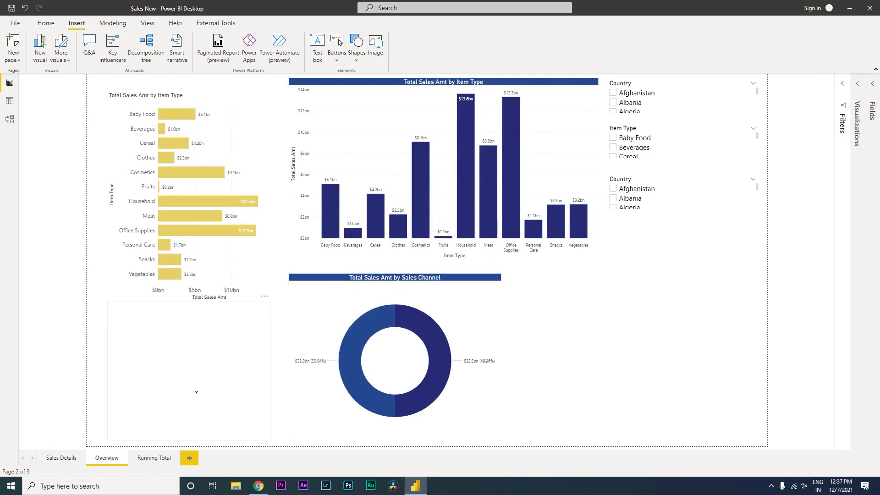
{"action": "mouse_move", "coordinate": [115, 477]}
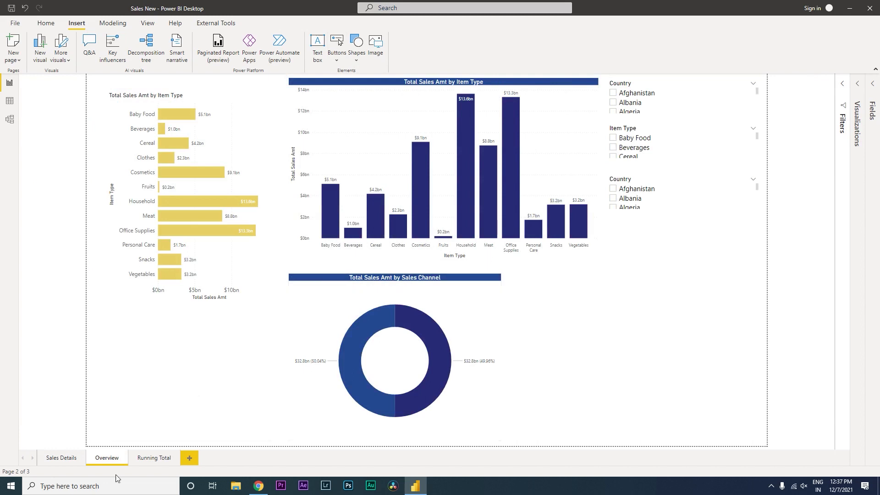
{"action": "left_click", "coordinate": [61, 457]}
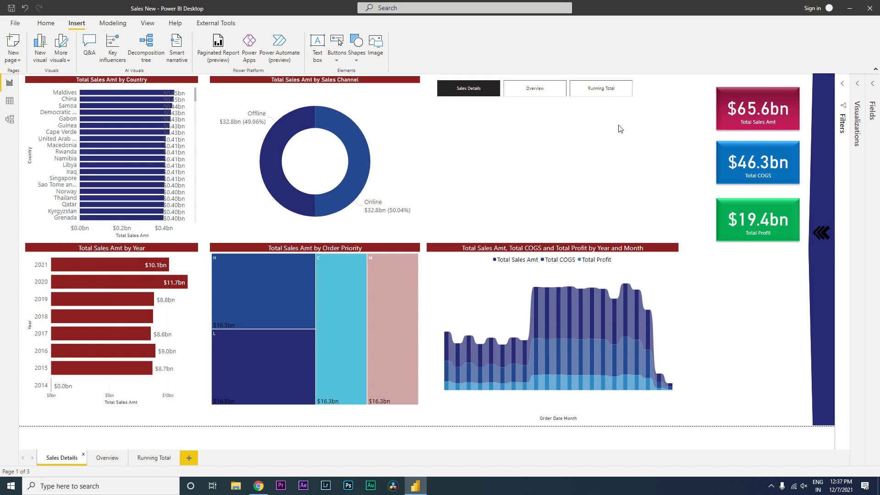
{"action": "left_click", "coordinate": [189, 457]}
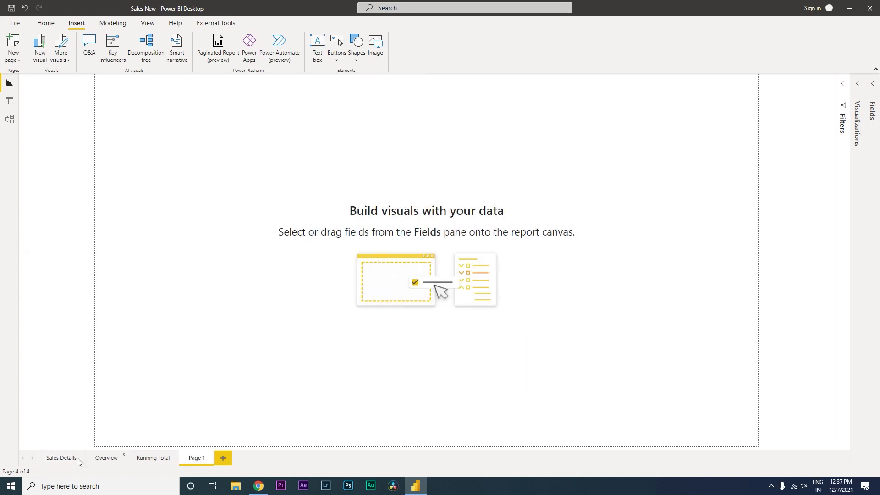
{"action": "left_click", "coordinate": [60, 457]}
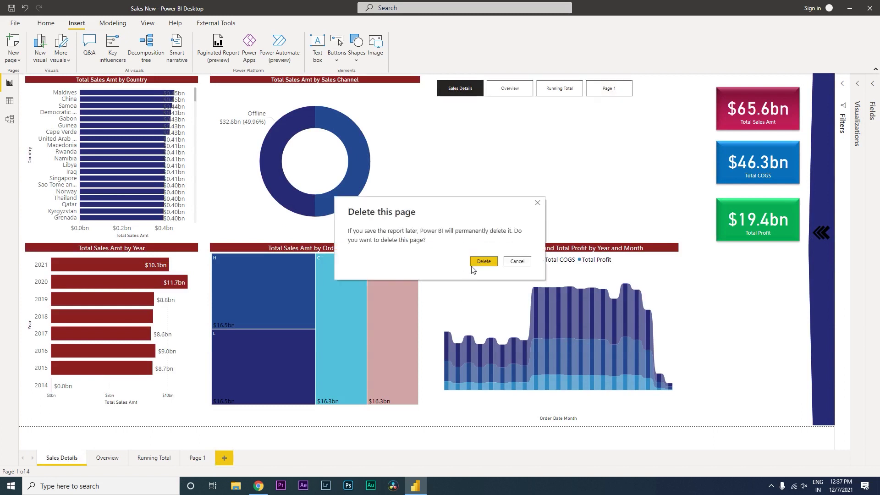
{"action": "left_click", "coordinate": [482, 260]}
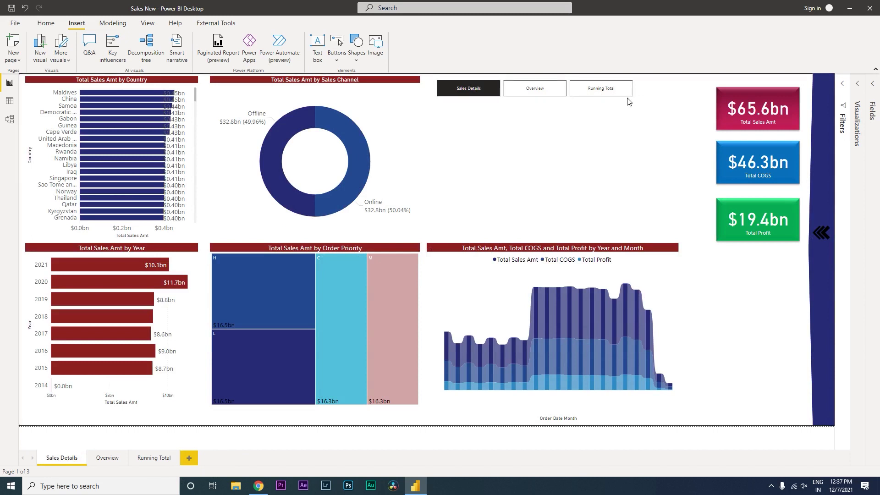
{"action": "left_click", "coordinate": [534, 88]}
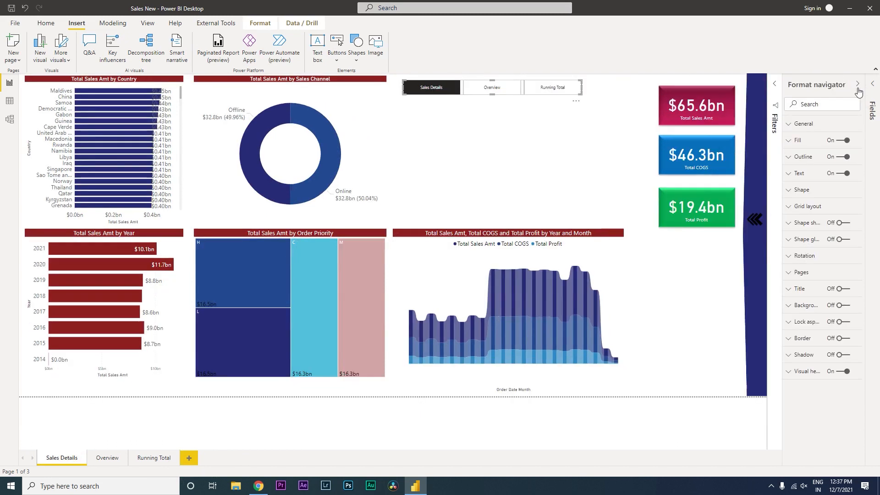
{"action": "mouse_move", "coordinate": [555, 101]}
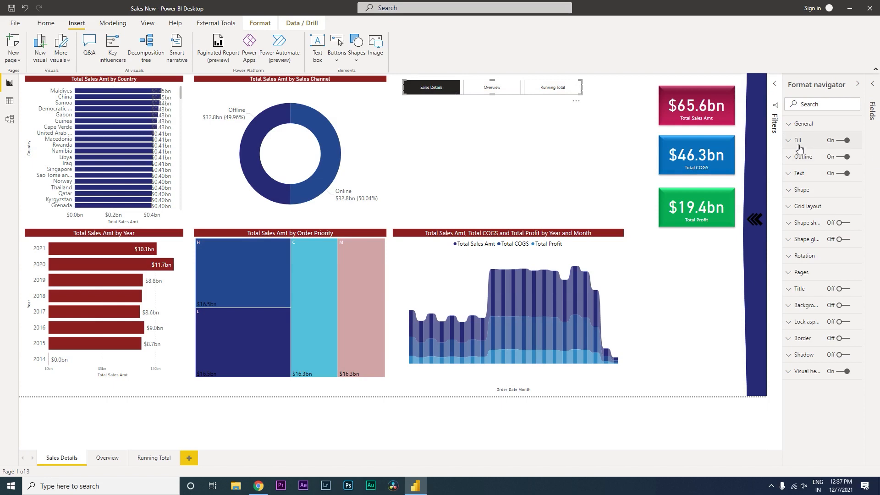
Fill the navigator's selected-state button with teal
{"action": "left_click", "coordinate": [796, 139]}
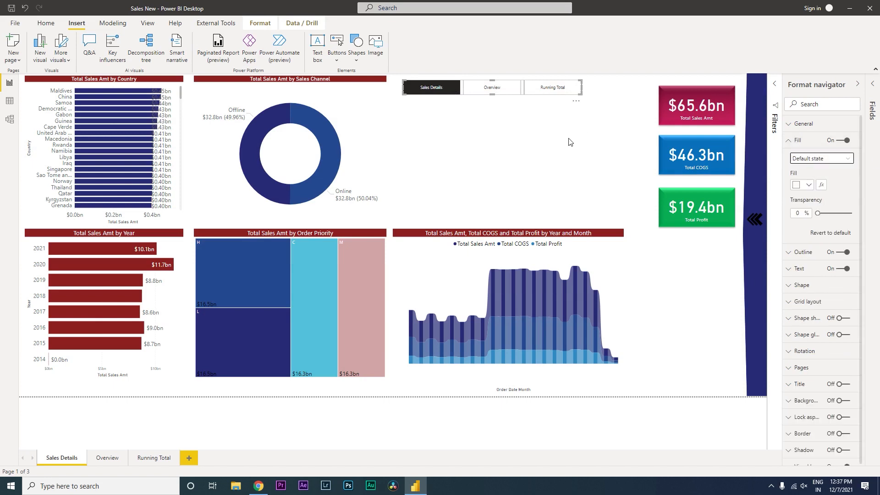
{"action": "left_click", "coordinate": [820, 158]}
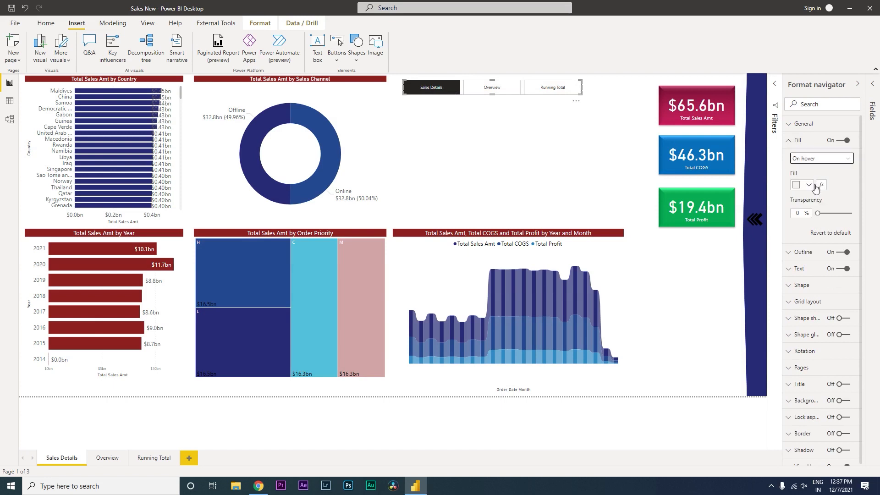
{"action": "left_click", "coordinate": [798, 185]}
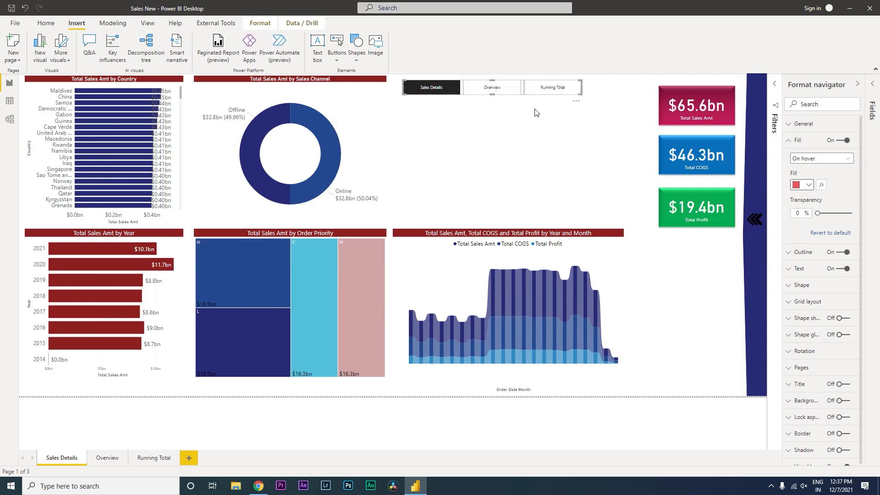
{"action": "left_click", "coordinate": [819, 158]}
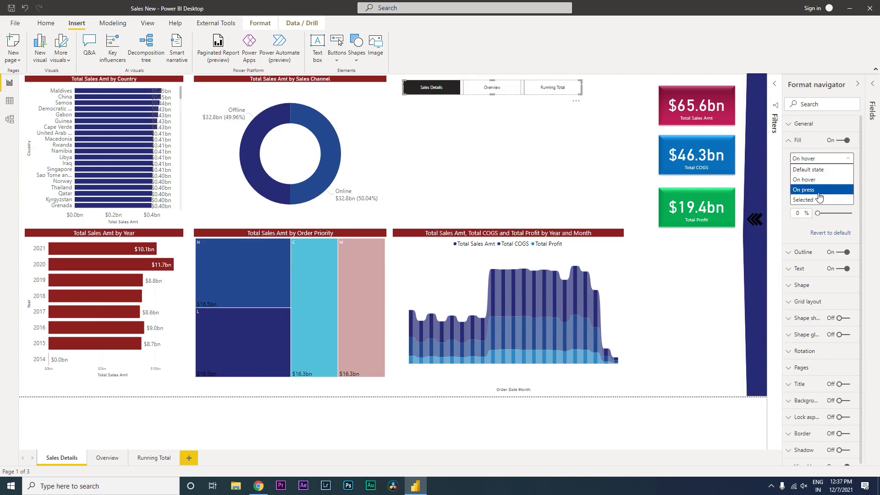
{"action": "mouse_move", "coordinate": [802, 190]}
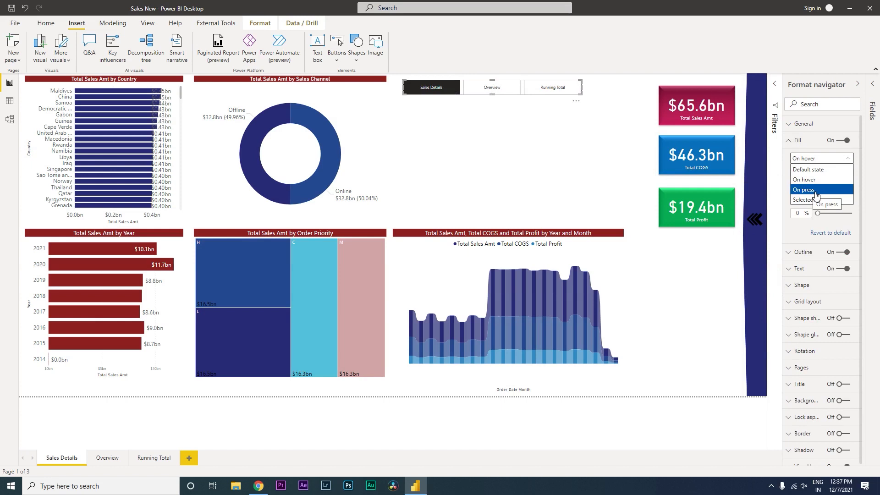
{"action": "left_click", "coordinate": [808, 200]}
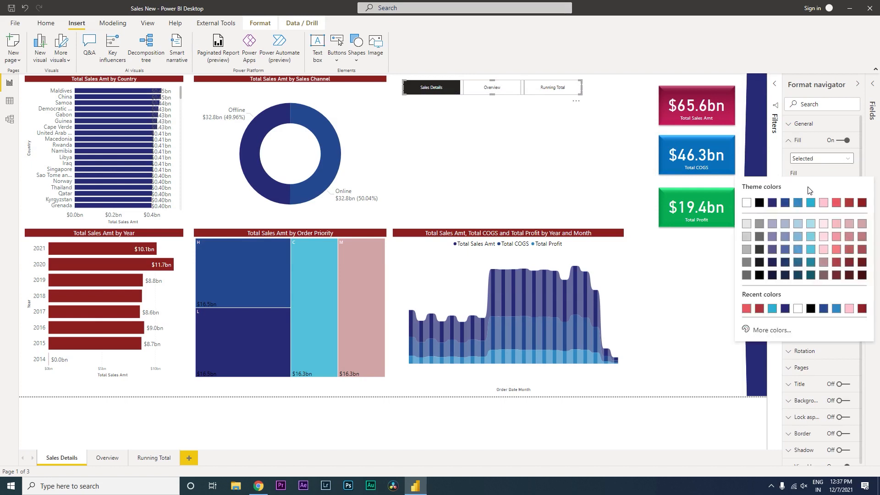
{"action": "mouse_move", "coordinate": [813, 207]}
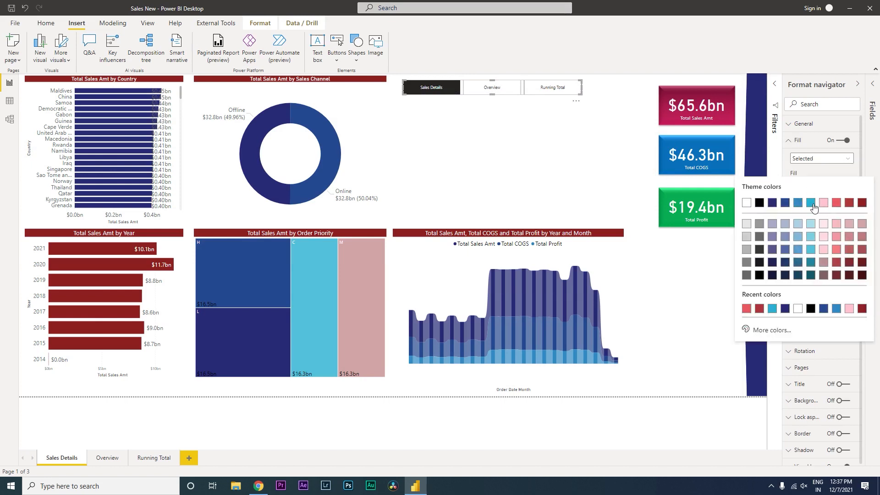
{"action": "left_click", "coordinate": [810, 203]}
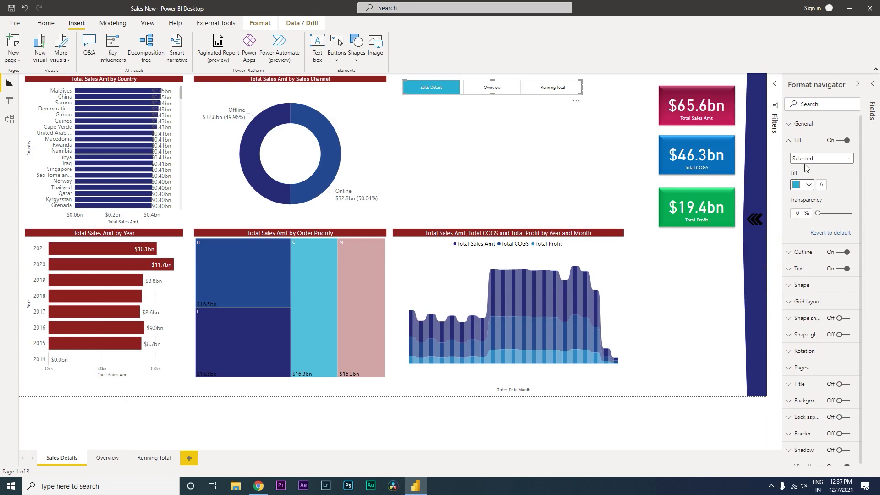
Switch the fill to the On press state and test the navigator's Overview button
{"action": "left_click", "coordinate": [820, 158]}
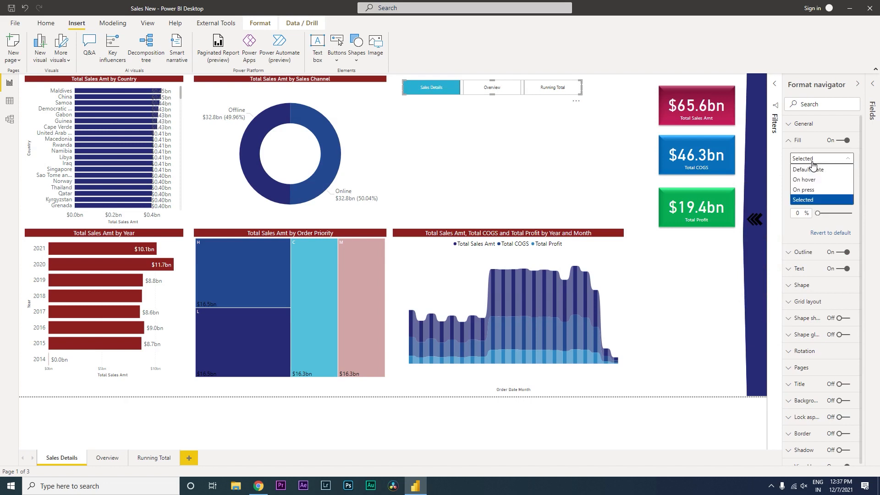
{"action": "left_click", "coordinate": [803, 189]}
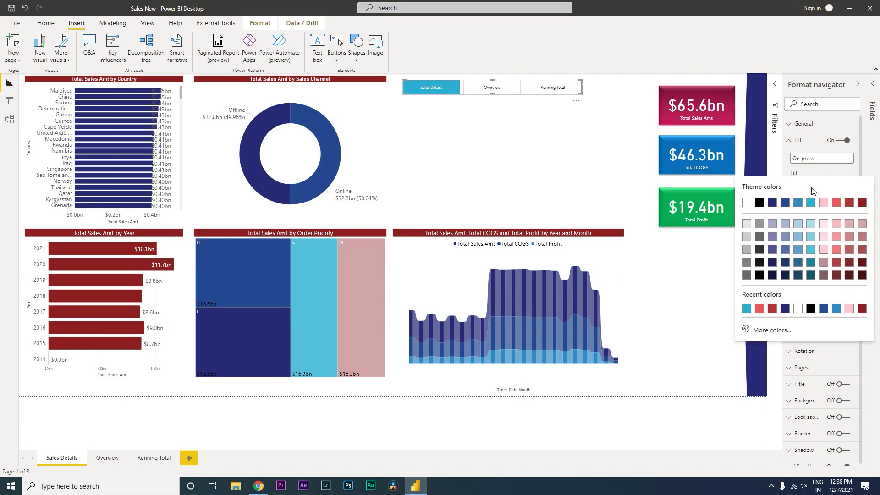
{"action": "mouse_move", "coordinate": [825, 283]}
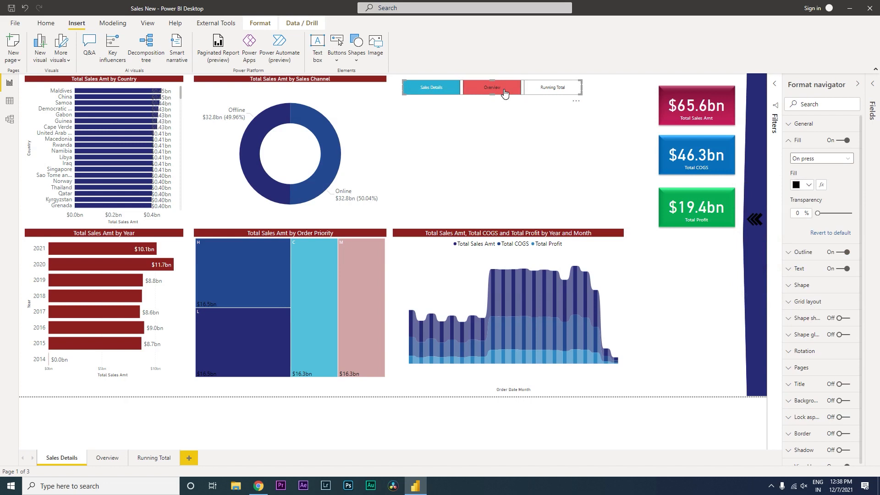
{"action": "left_click", "coordinate": [491, 87]}
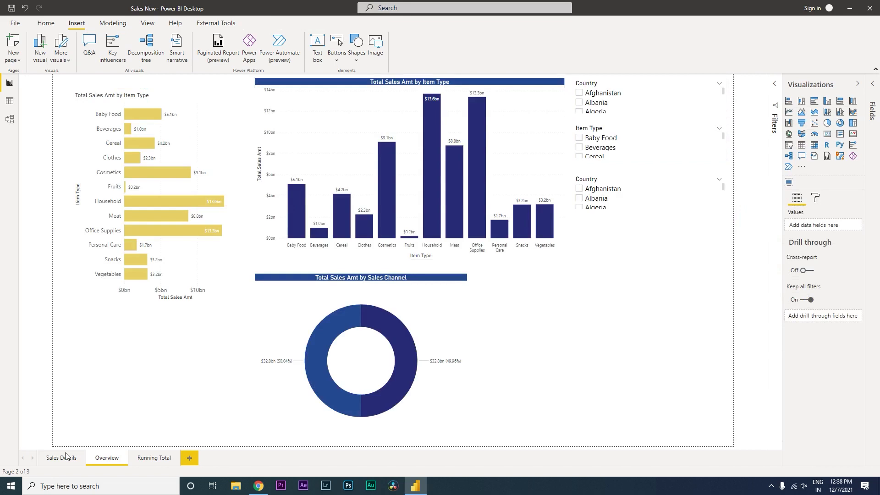
Back on Sales Details, try arrow and pentagon arrow shapes, then settle on chevron arrow
{"action": "left_click", "coordinate": [61, 457]}
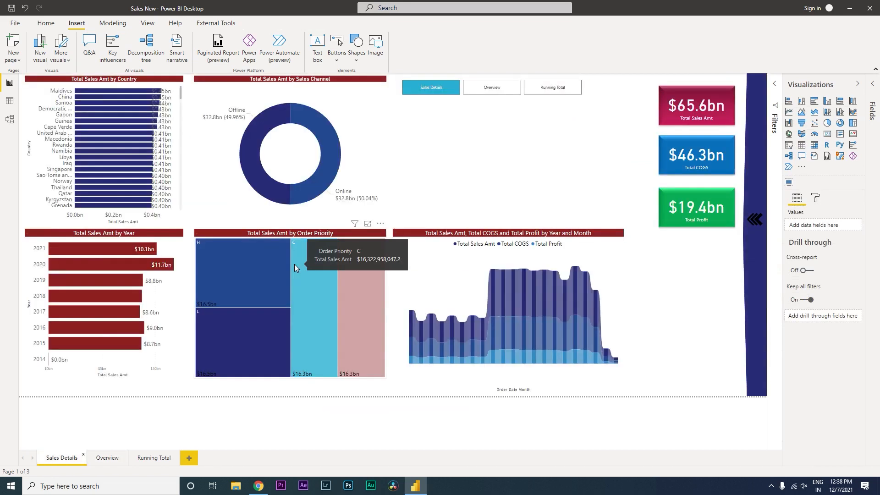
{"action": "mouse_move", "coordinate": [799, 178]}
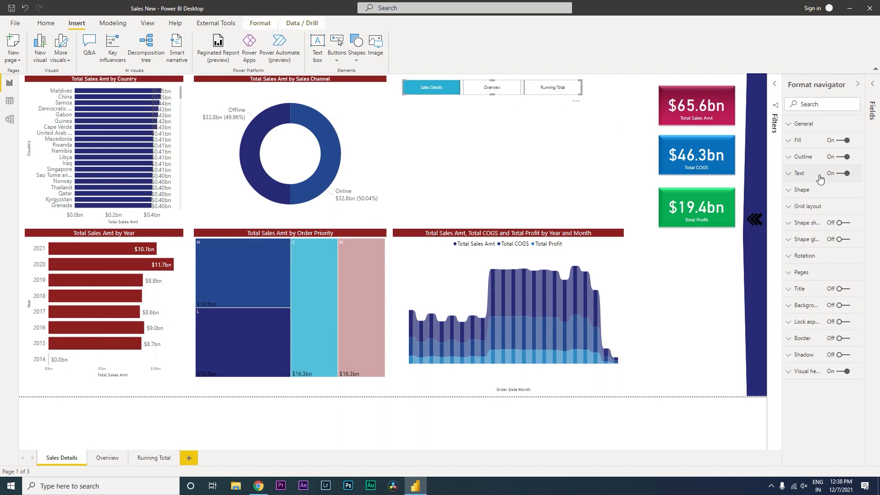
{"action": "left_click", "coordinate": [819, 217]}
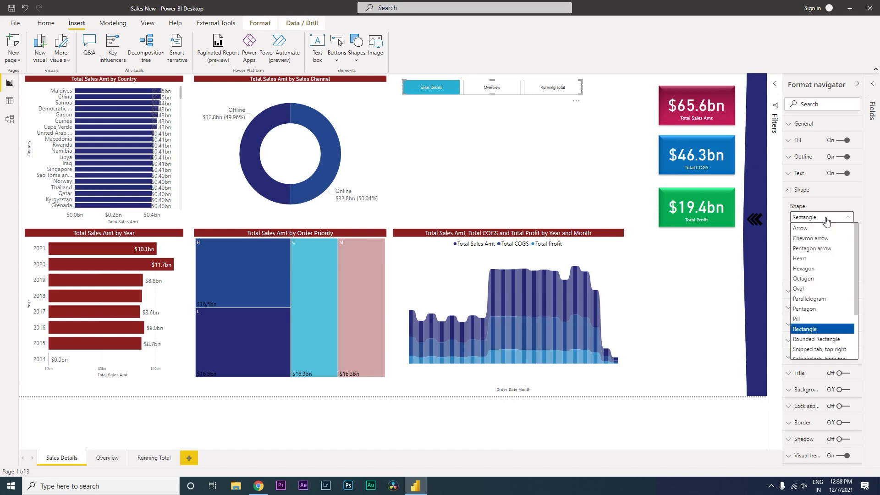
{"action": "left_click", "coordinate": [799, 228]}
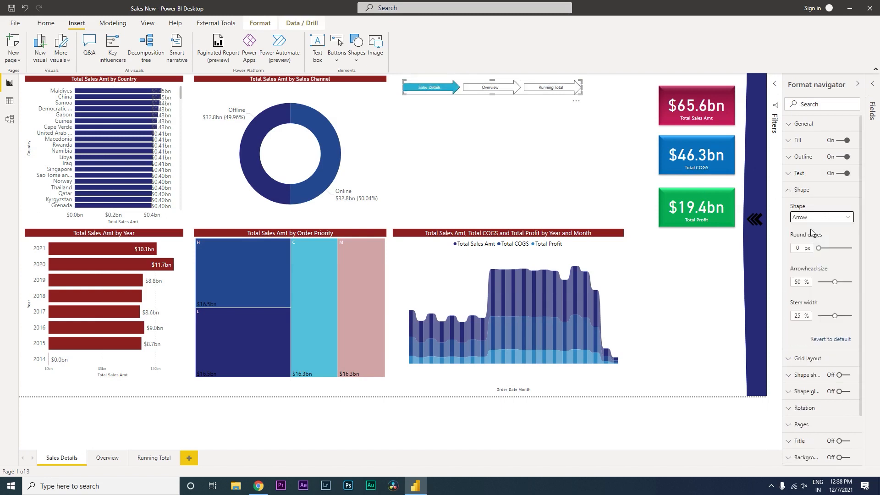
{"action": "left_click", "coordinate": [821, 217]}
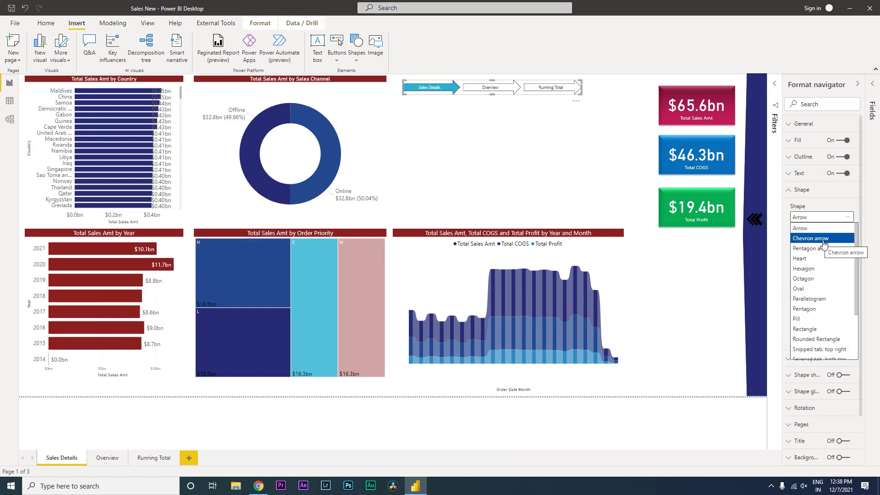
{"action": "scroll", "scroll_direction": "down", "scroll_amount": 3}
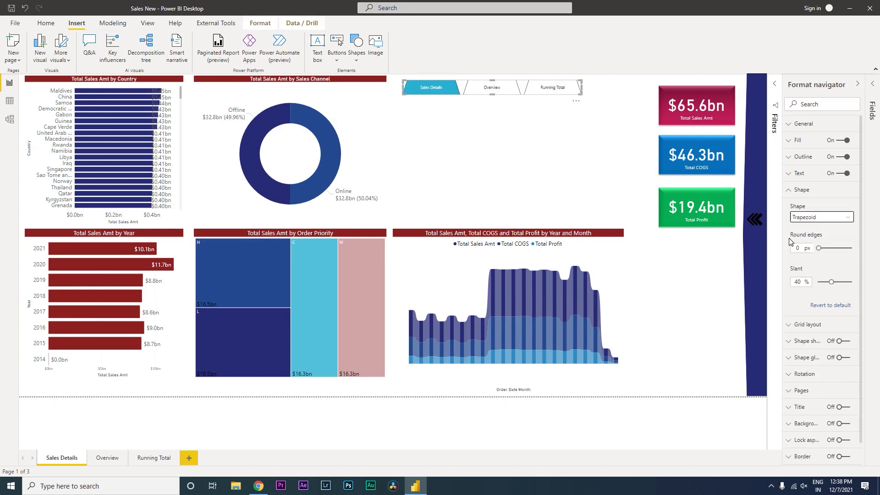
{"action": "left_click", "coordinate": [819, 217]}
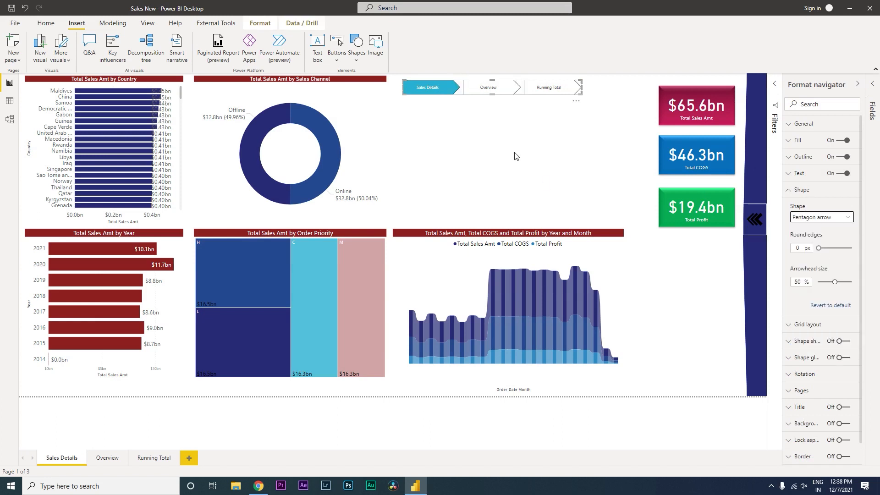
{"action": "left_click", "coordinate": [819, 216]}
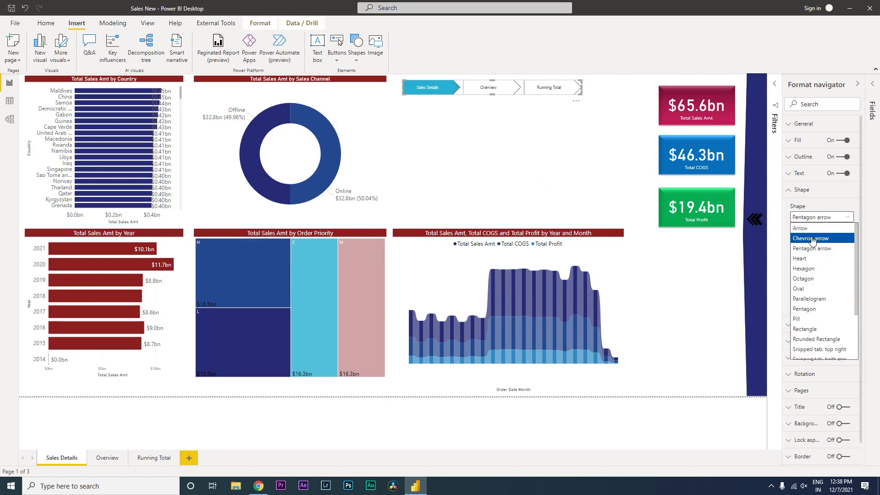
{"action": "left_click", "coordinate": [810, 238]}
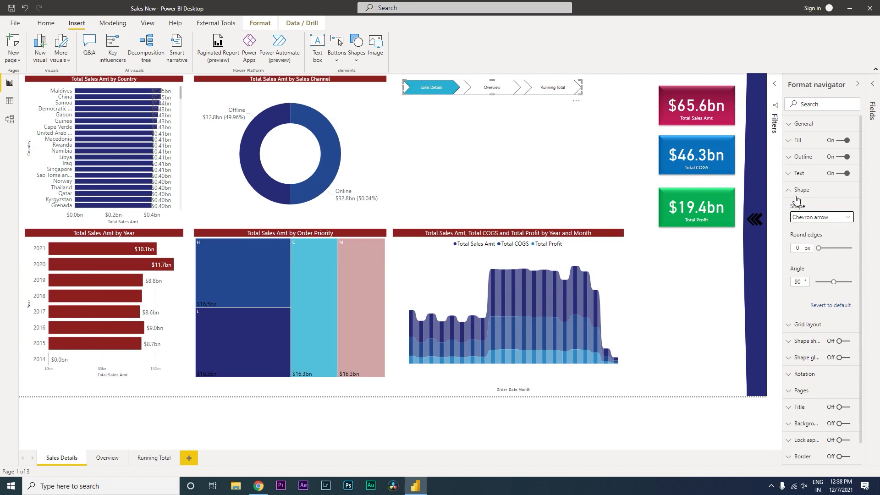
Turn on shape glow with a red default colour, then collapse the glow settings
{"action": "left_click", "coordinate": [801, 189]}
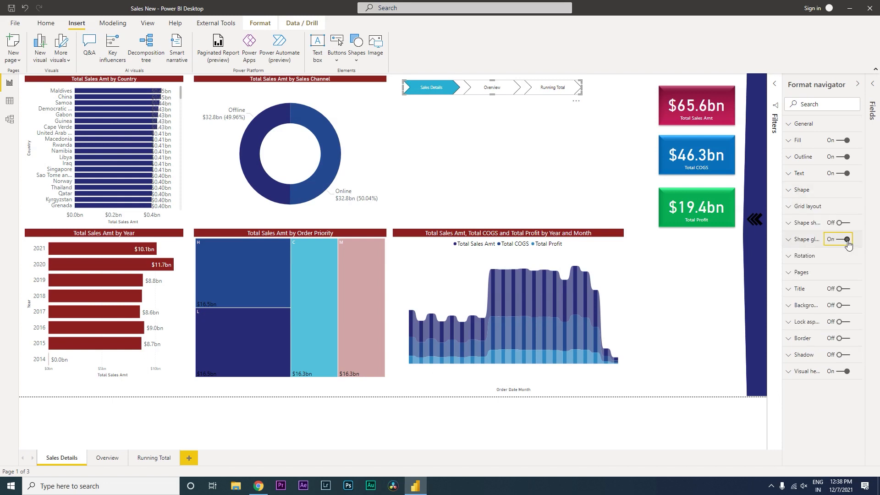
{"action": "left_click", "coordinate": [840, 238]}
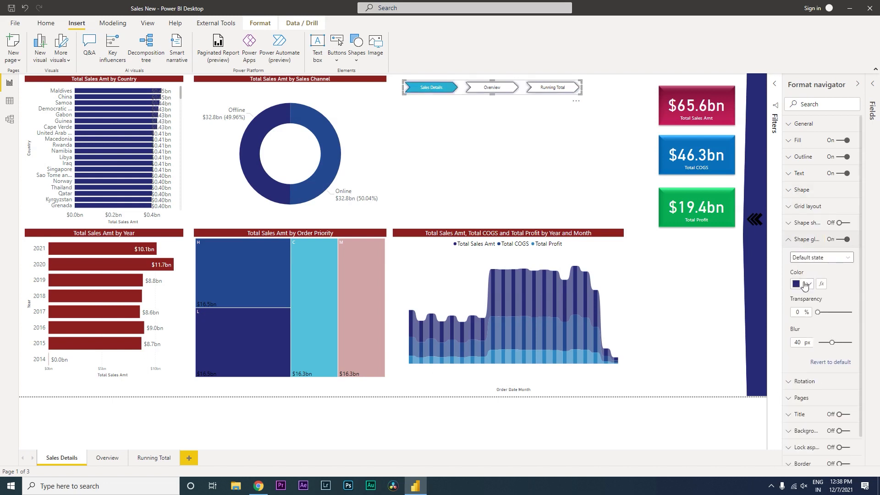
{"action": "left_click", "coordinate": [795, 284]}
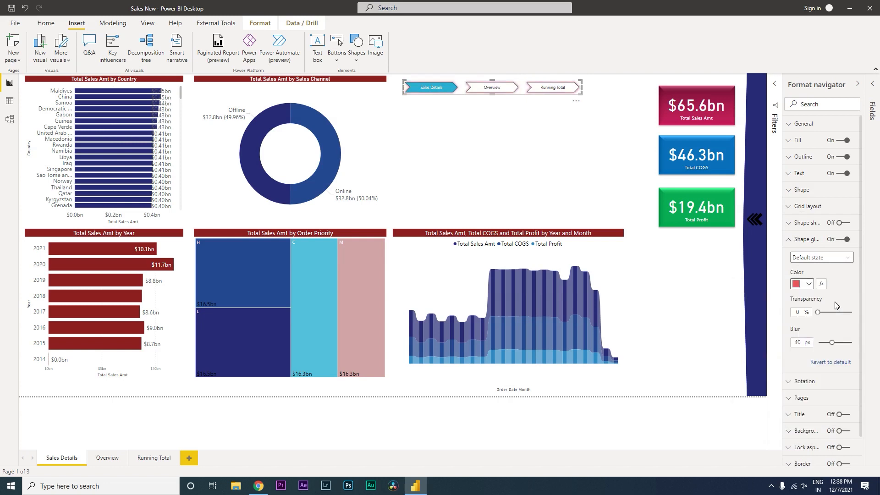
{"action": "left_click", "coordinate": [820, 257]}
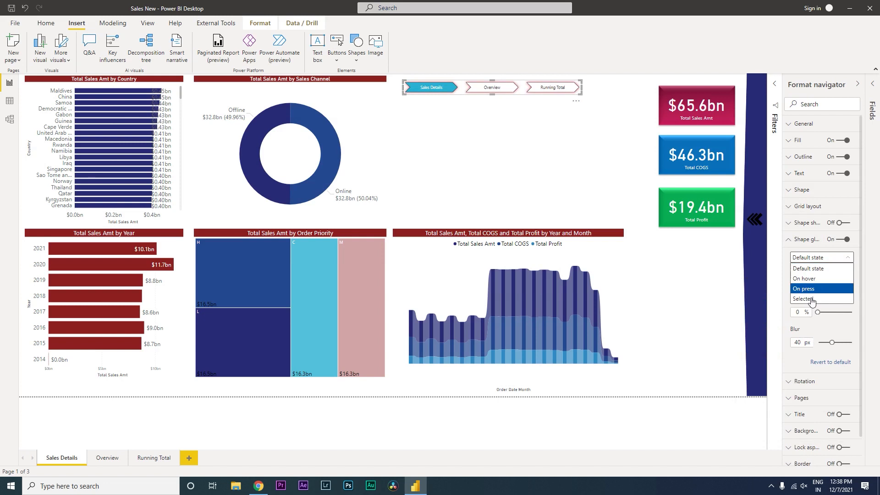
{"action": "left_click", "coordinate": [802, 287]}
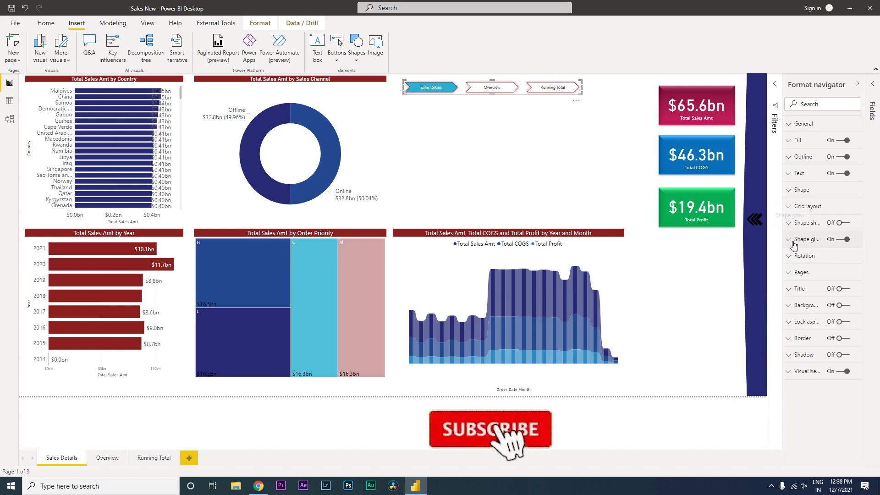